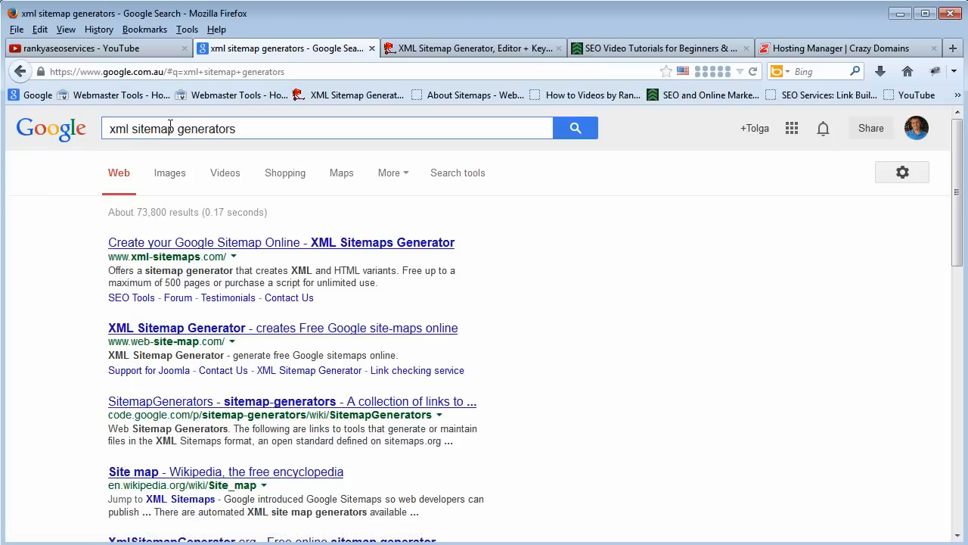
pyautogui.moveTo(538, 205)
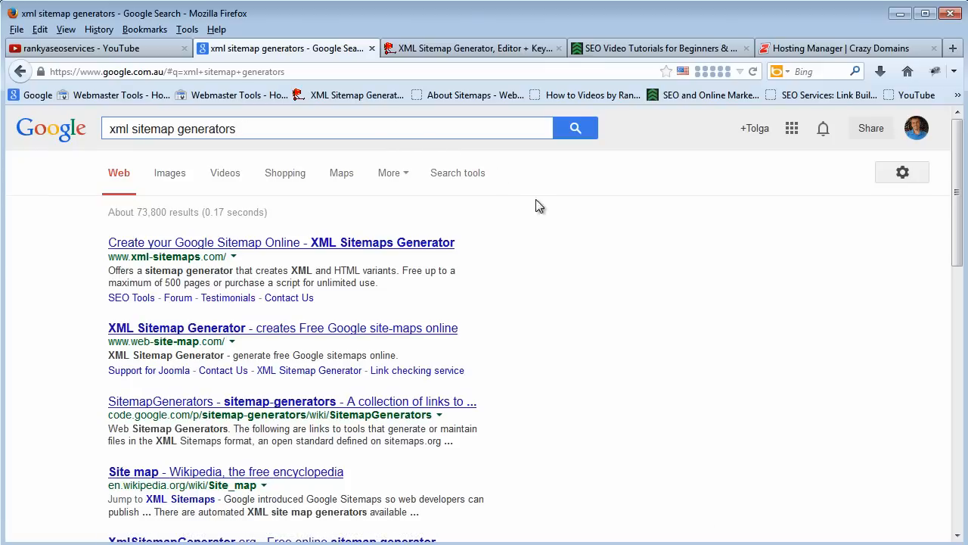
pyautogui.moveTo(276, 389)
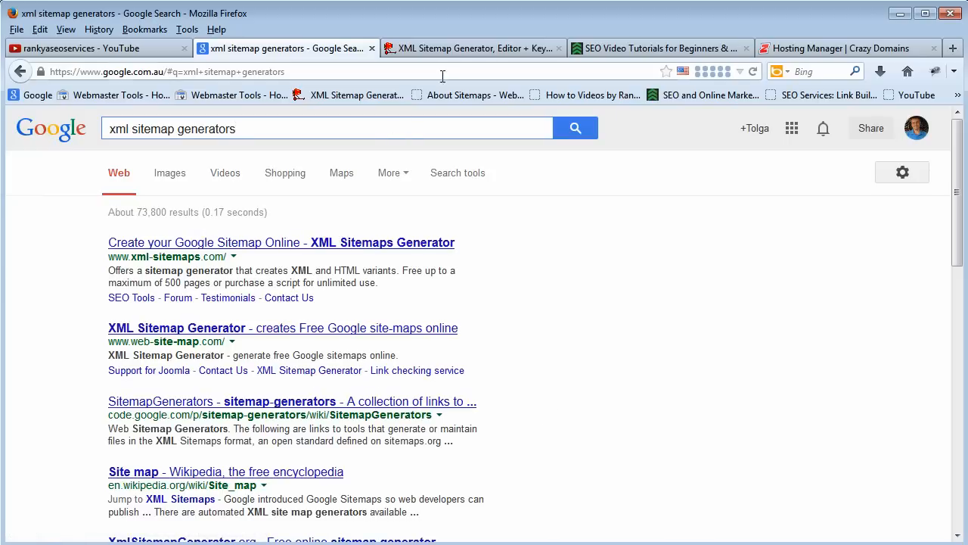
# Switch to the sitemapdoc.com 'XML Sitemap Generator, Editor + Keyword Analyzer' tab
pyautogui.click(472, 48)
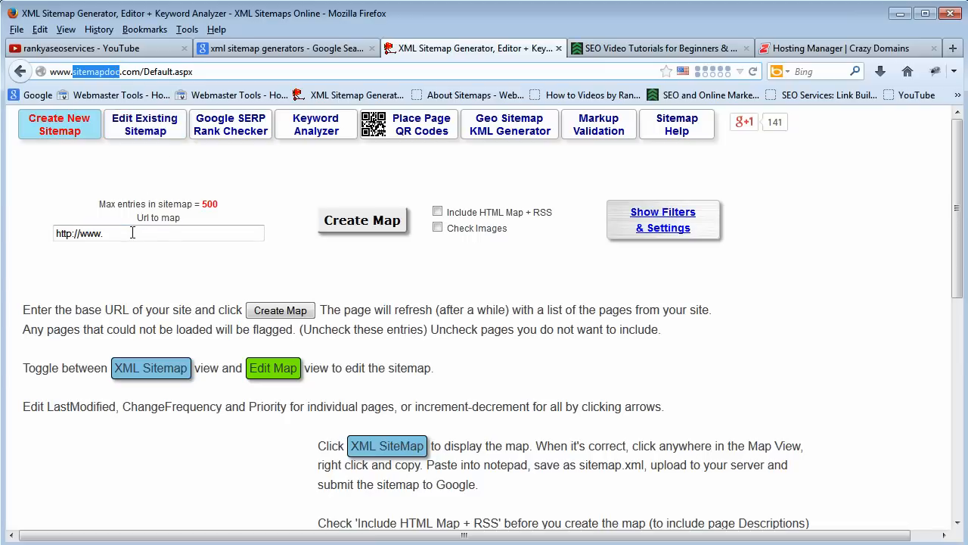
pyautogui.click(669, 47)
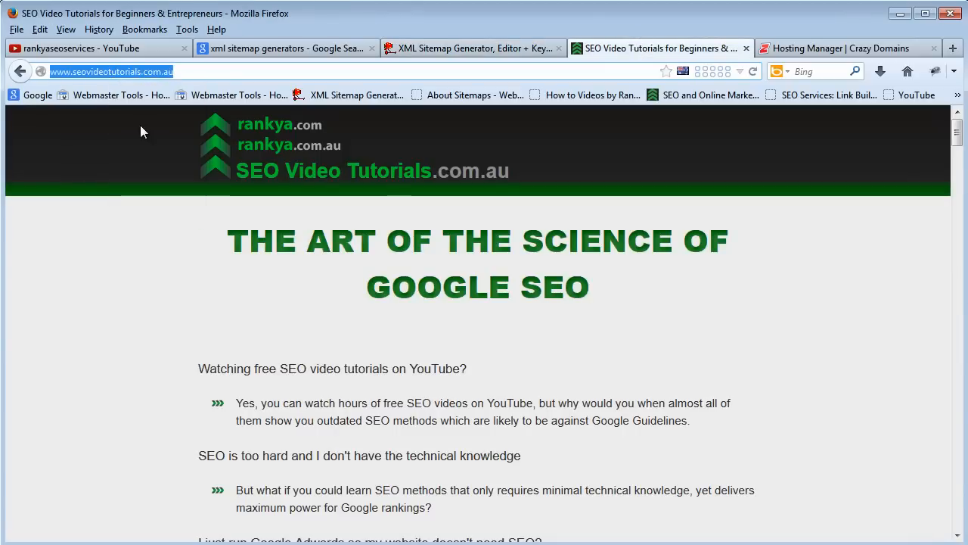
pyautogui.click(471, 48)
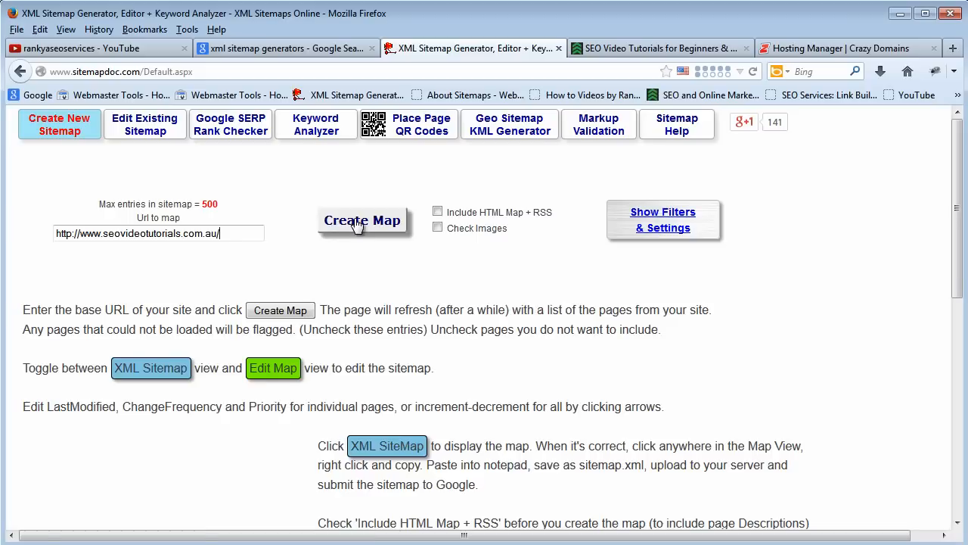
pyautogui.click(362, 220)
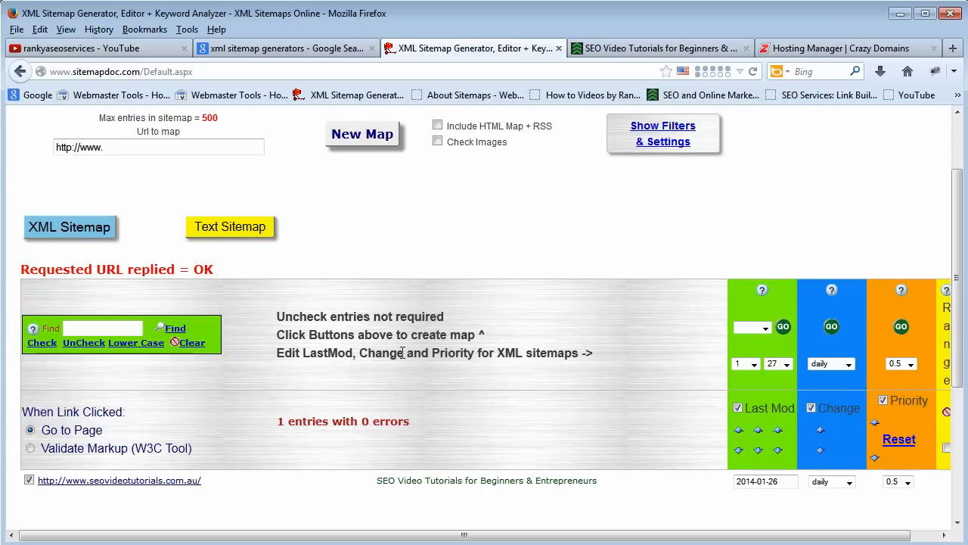
pyautogui.moveTo(289, 162)
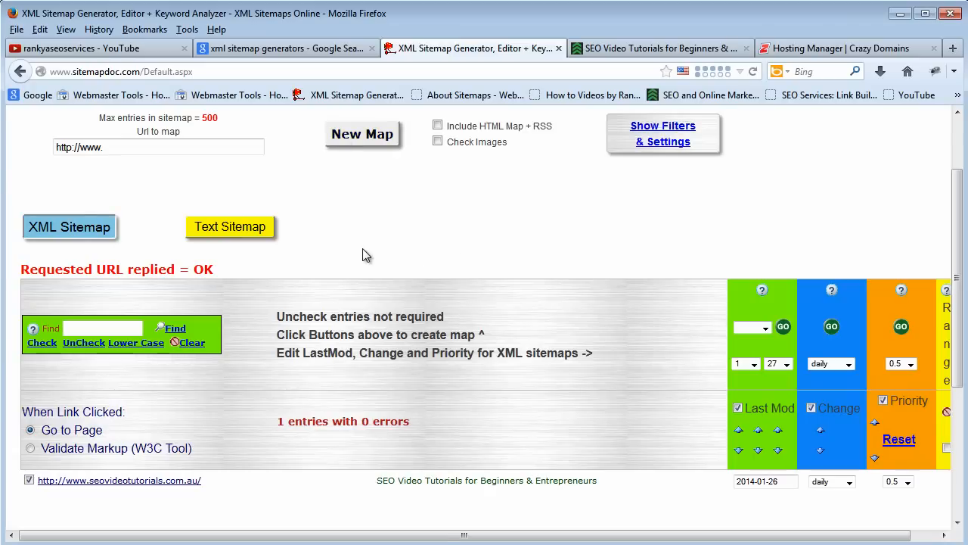
pyautogui.moveTo(64, 229)
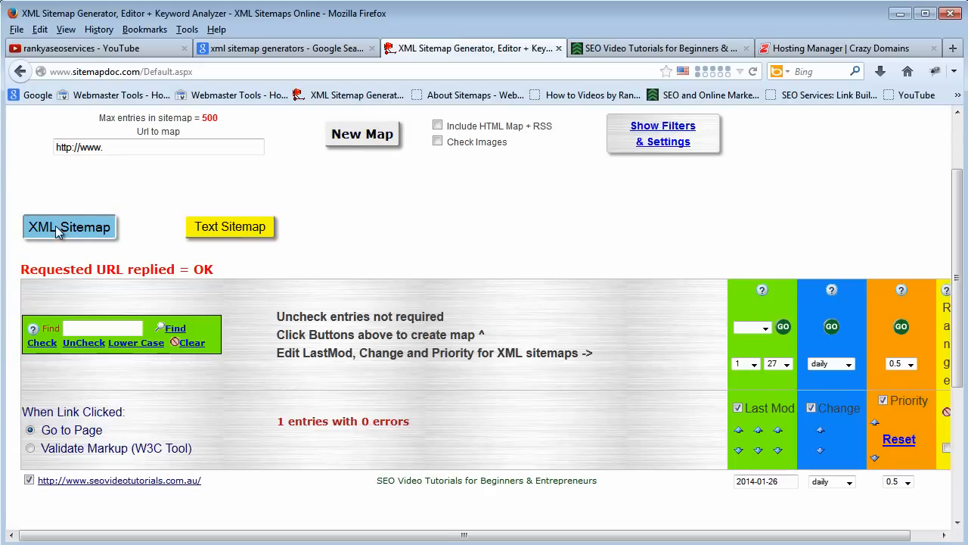
# Display the generated sitemap as XML code and open a blank Notepad document
pyautogui.click(69, 226)
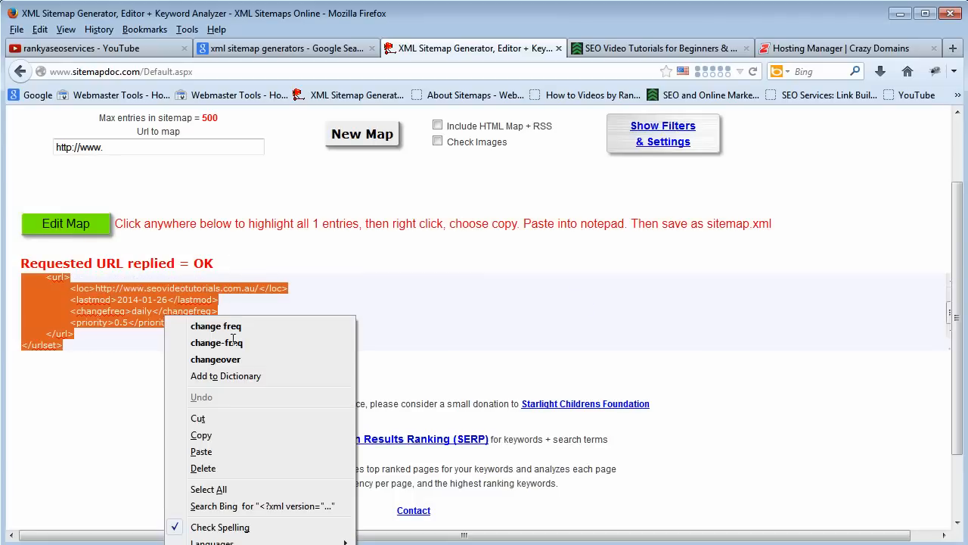
pyautogui.moveTo(209, 375)
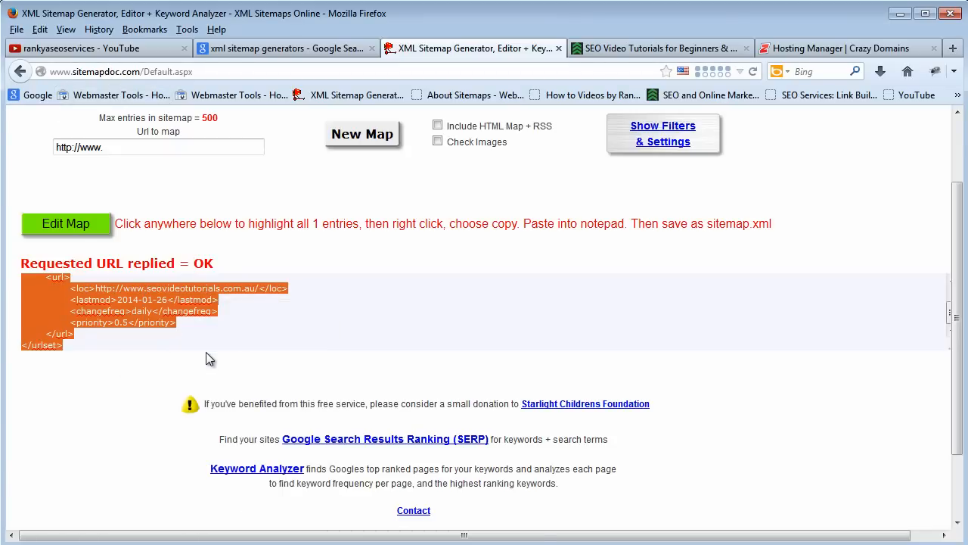
pyautogui.click(211, 358)
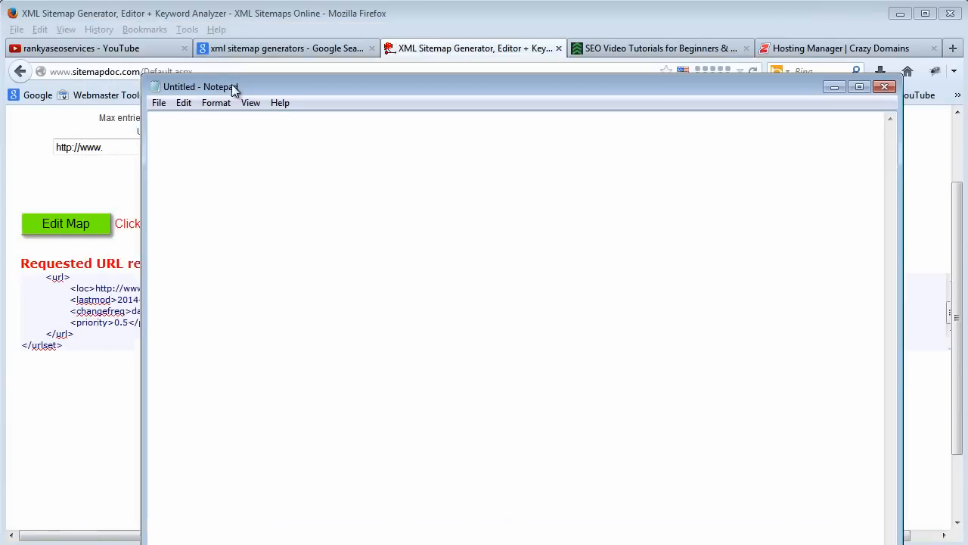
# Paste the sitemap code into Notepad and save it as sitemap.xml
pyautogui.moveTo(200, 87); pyautogui.dragTo(163, 42)
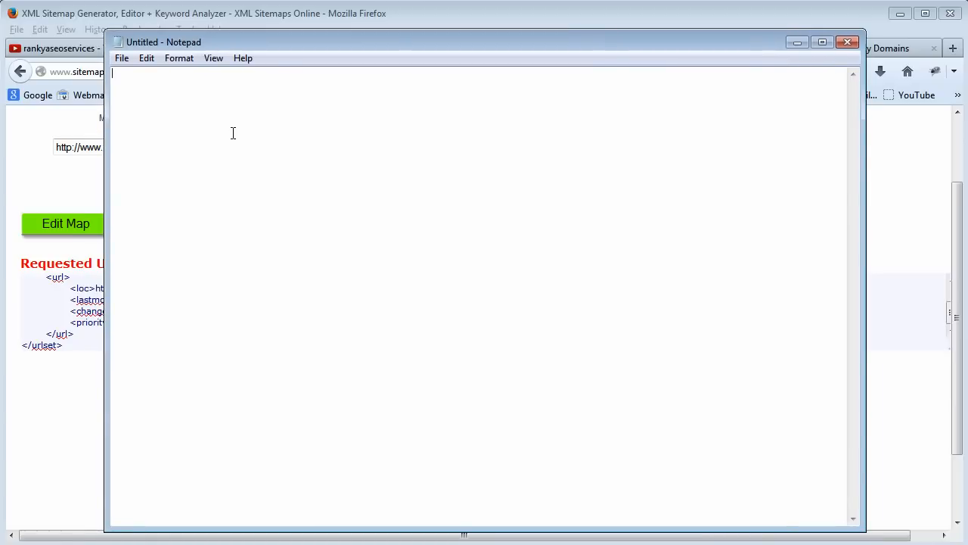
pyautogui.click(121, 57)
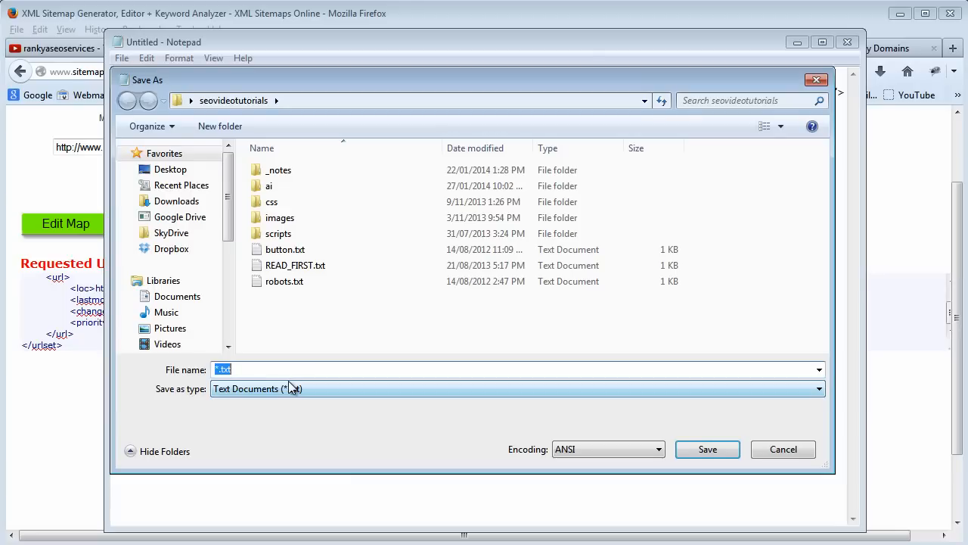
pyautogui.write('sitemap.')
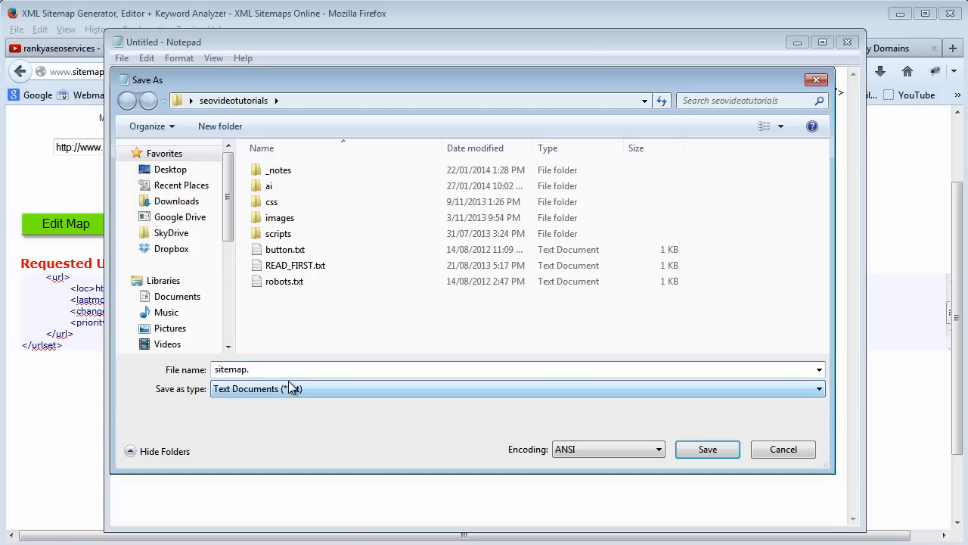
pyautogui.write('xml')
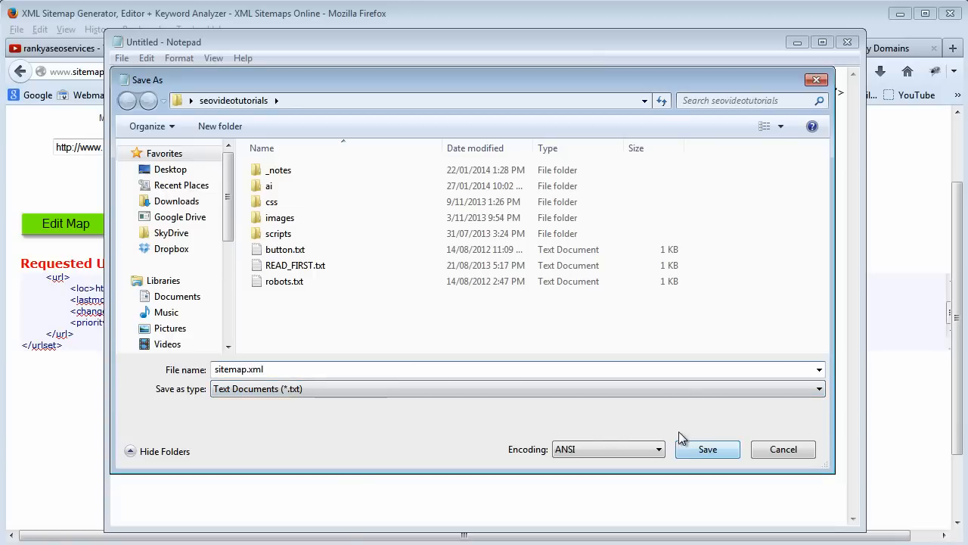
pyautogui.click(708, 449)
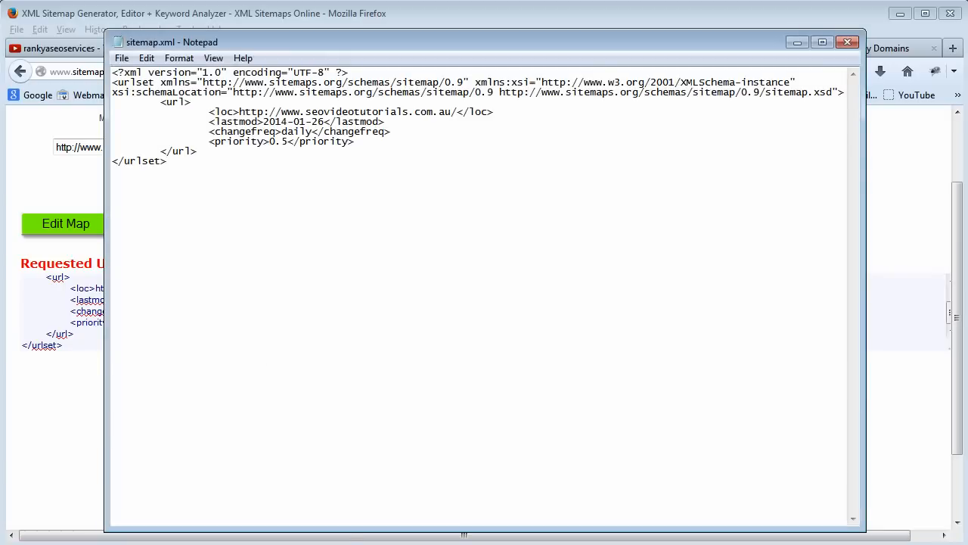
pyautogui.click(840, 48)
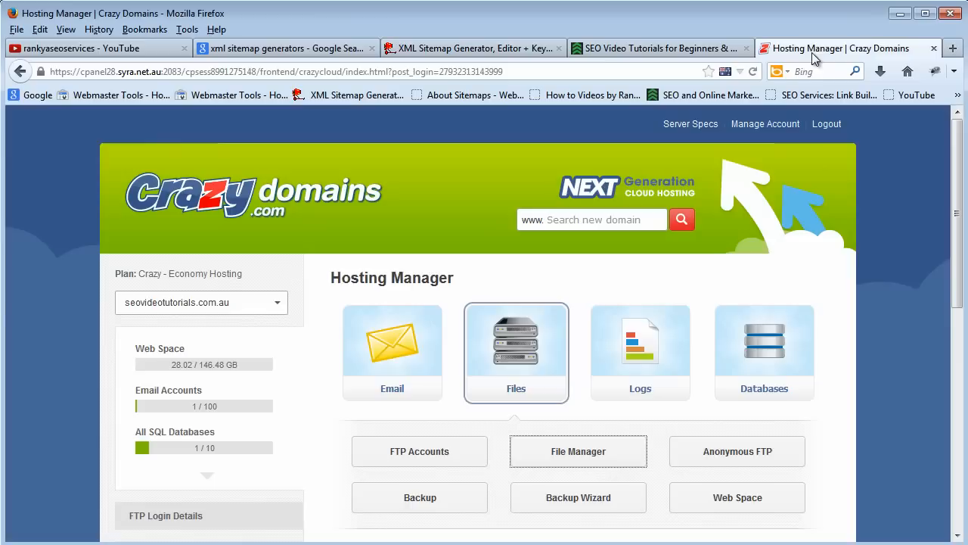
pyautogui.moveTo(742, 336)
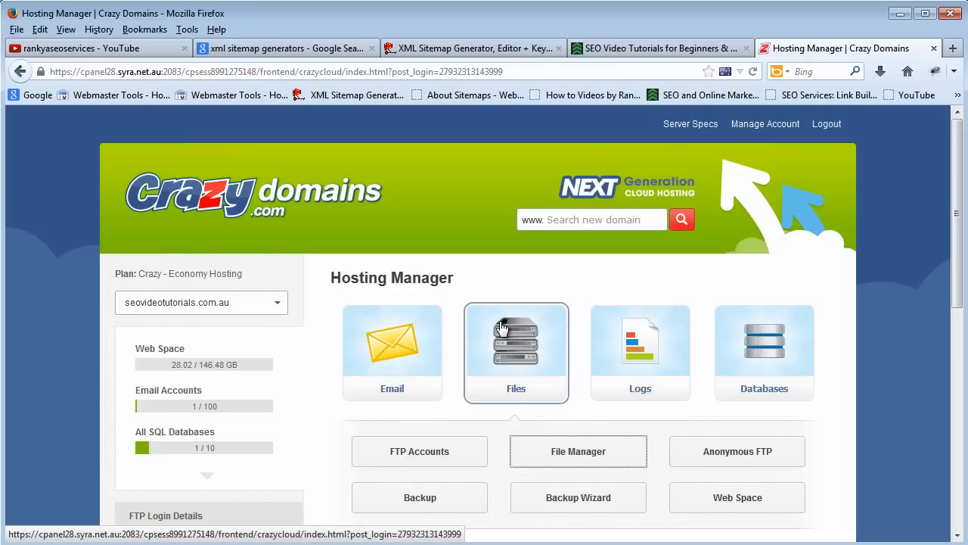
pyautogui.moveTo(336, 209)
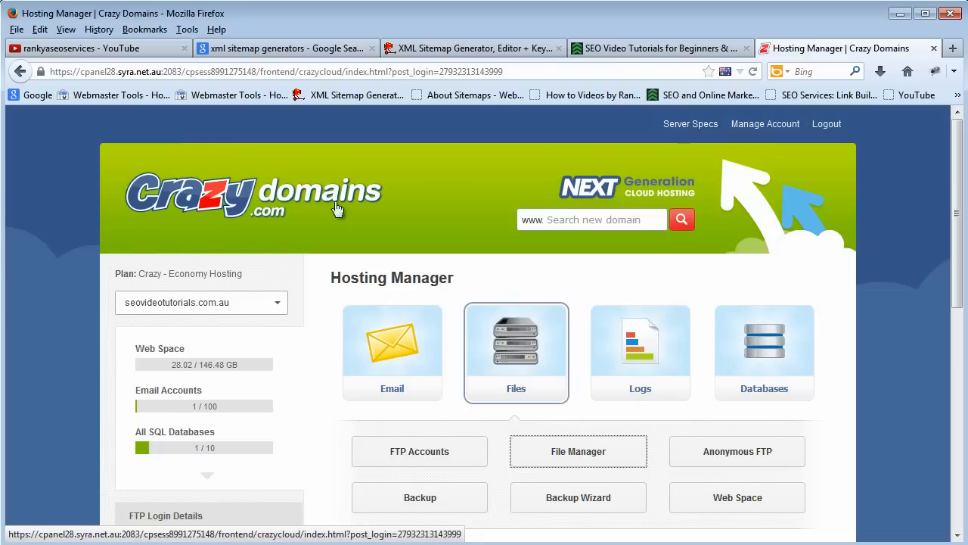
pyautogui.moveTo(535, 287)
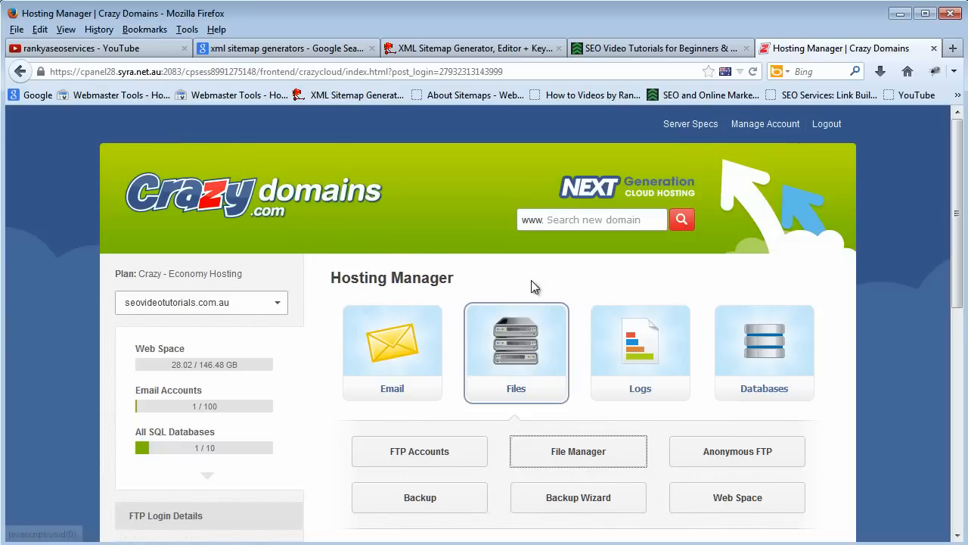
pyautogui.moveTo(515, 352)
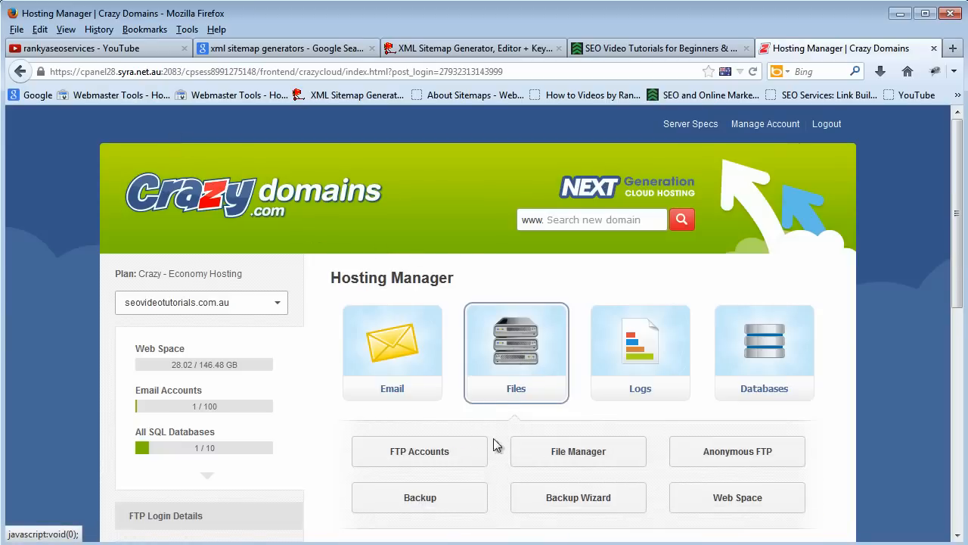
# Open File Manager from the Hosting Manager's Files section, showing public_html
pyautogui.click(578, 451)
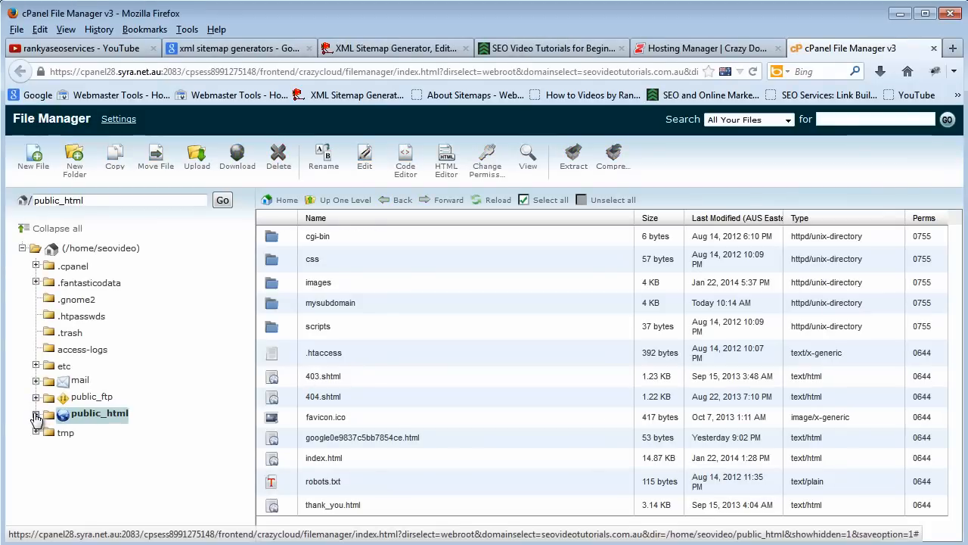
# Expand public_html and start a file upload from the local seovideotutorials folder
pyautogui.click(37, 413)
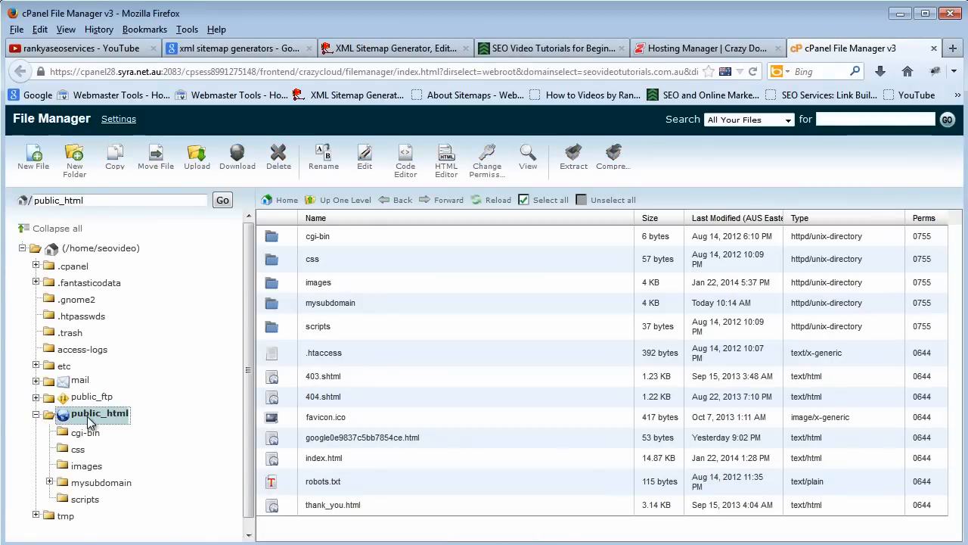
pyautogui.moveTo(118, 421)
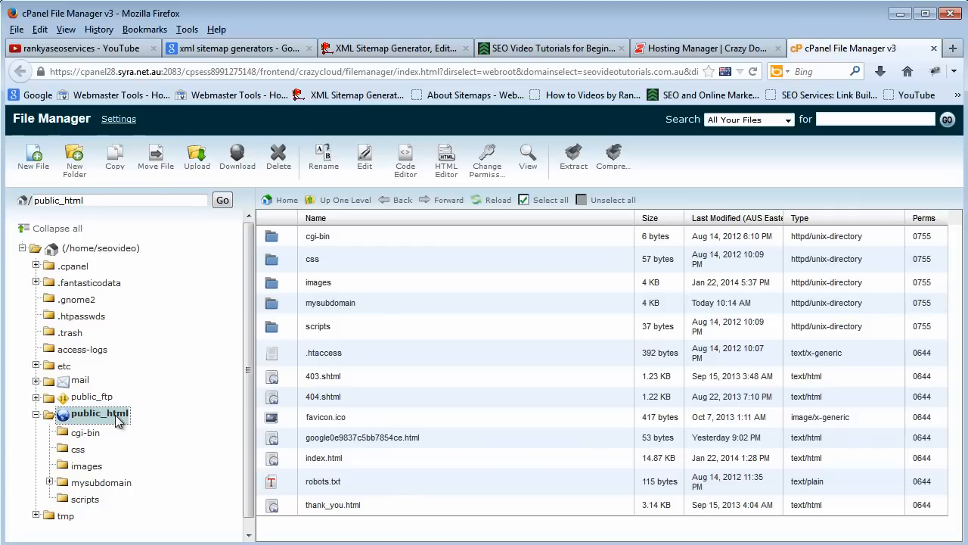
pyautogui.moveTo(357, 468)
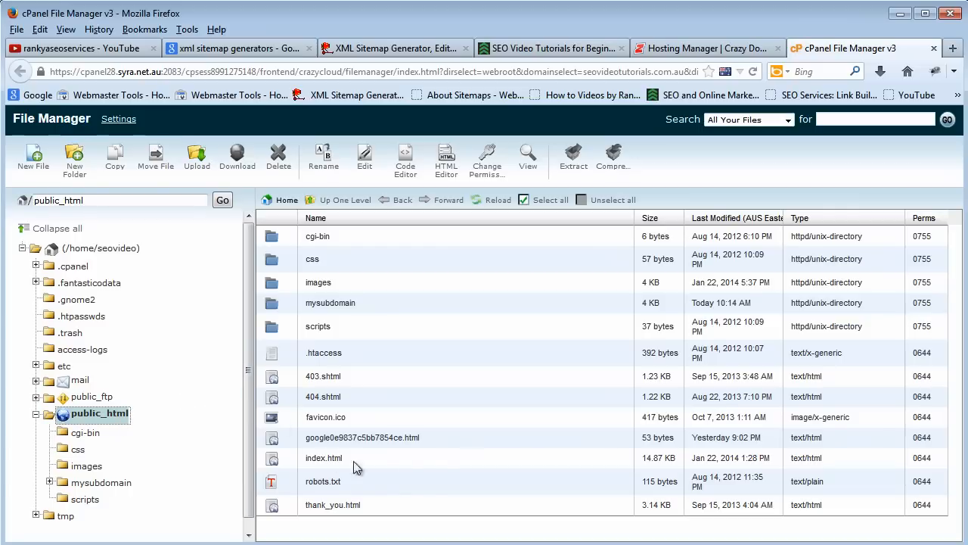
pyautogui.click(196, 151)
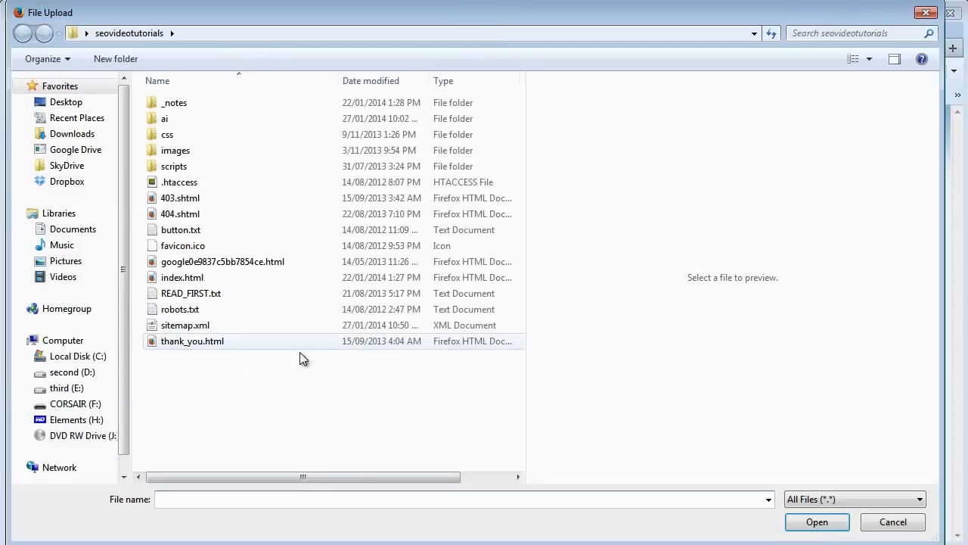
# Upload sitemap.xml into public_html, completing all 451 bytes
pyautogui.click(184, 324)
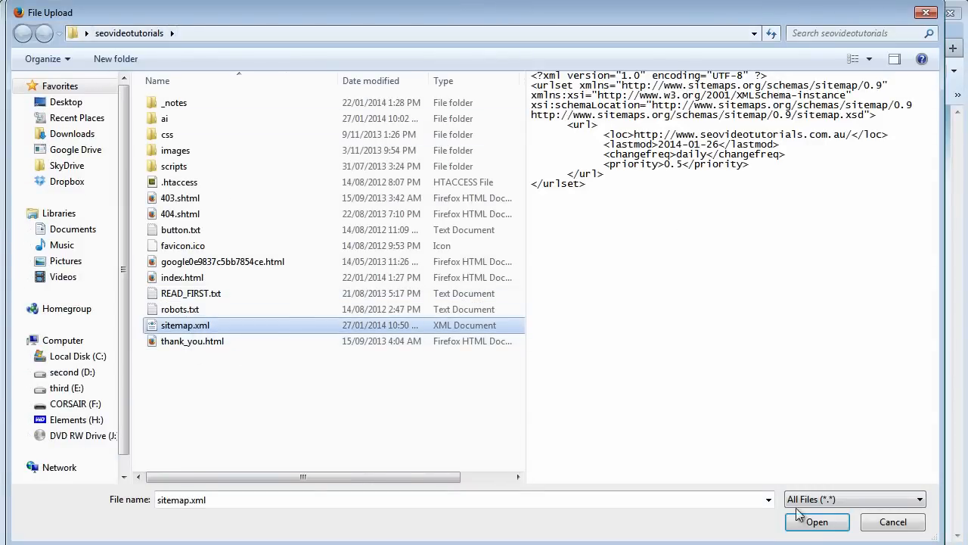
pyautogui.click(817, 522)
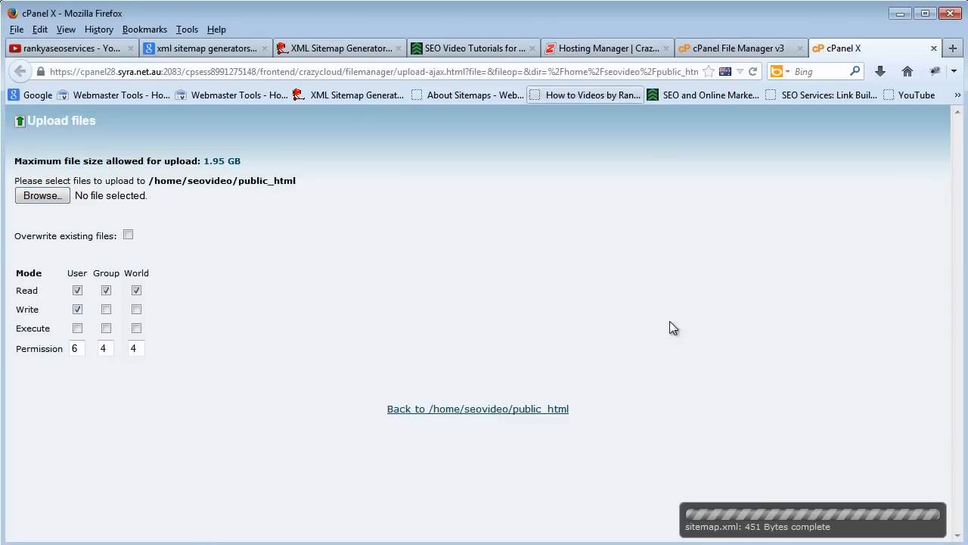
pyautogui.click(473, 48)
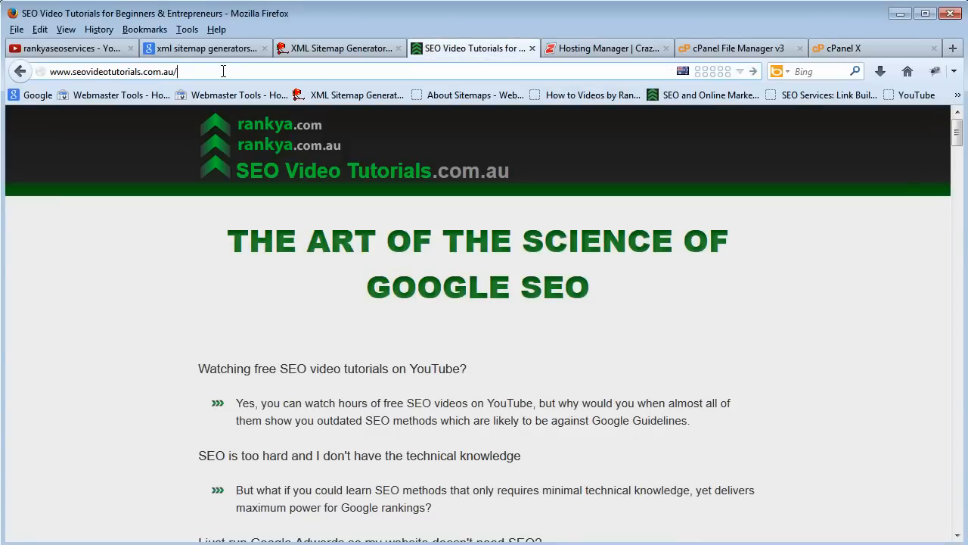
# Load the site's live sitemap.xml URL, then return to the YouTube channel tab
pyautogui.write('sitemap.xml')
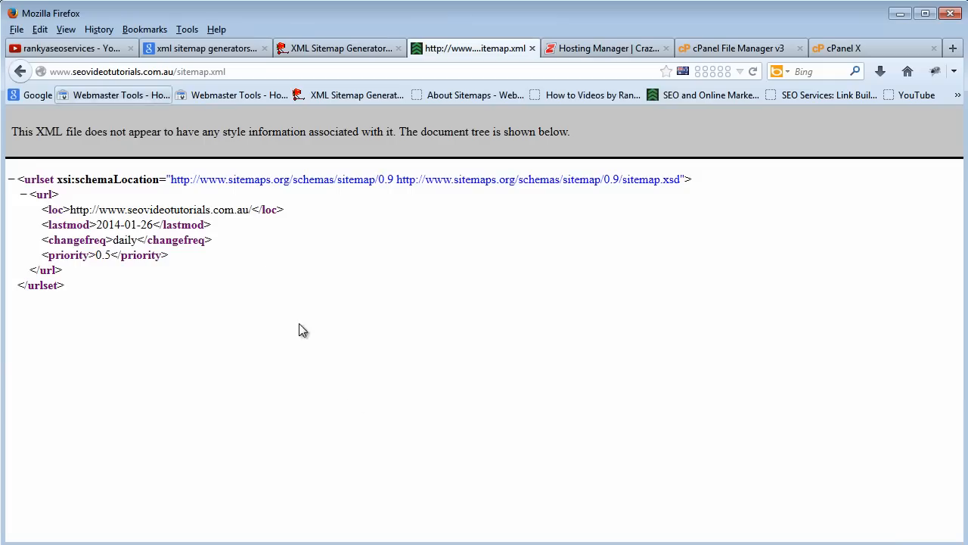
pyautogui.click(68, 48)
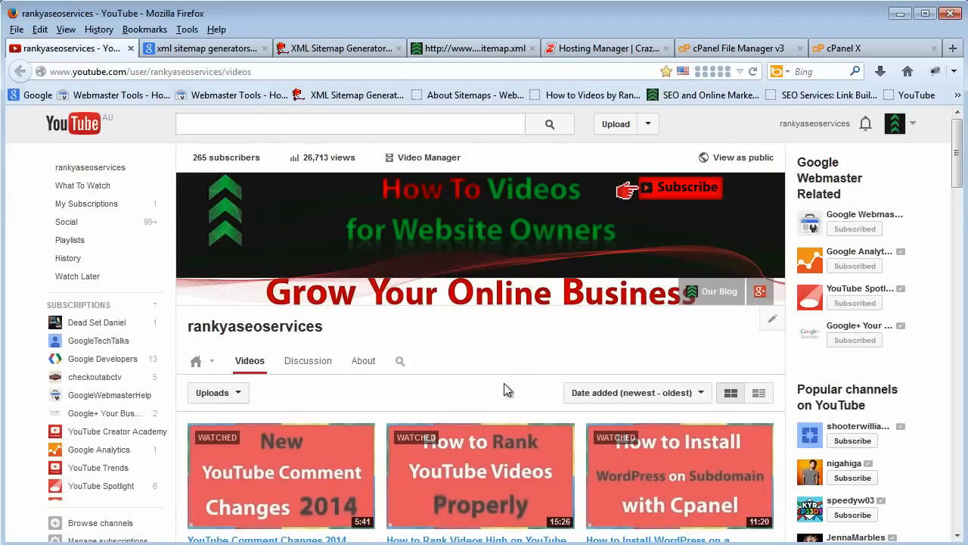
pyautogui.moveTo(583, 321)
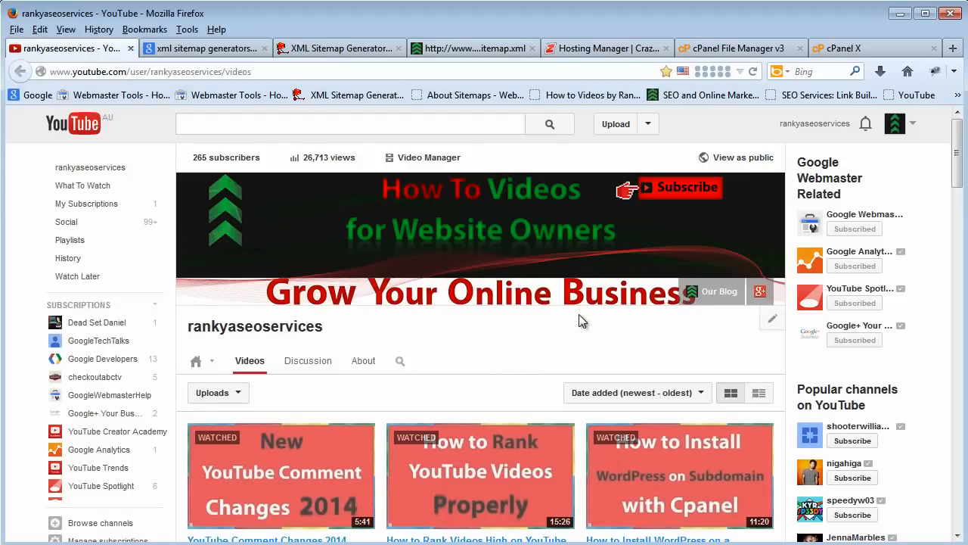